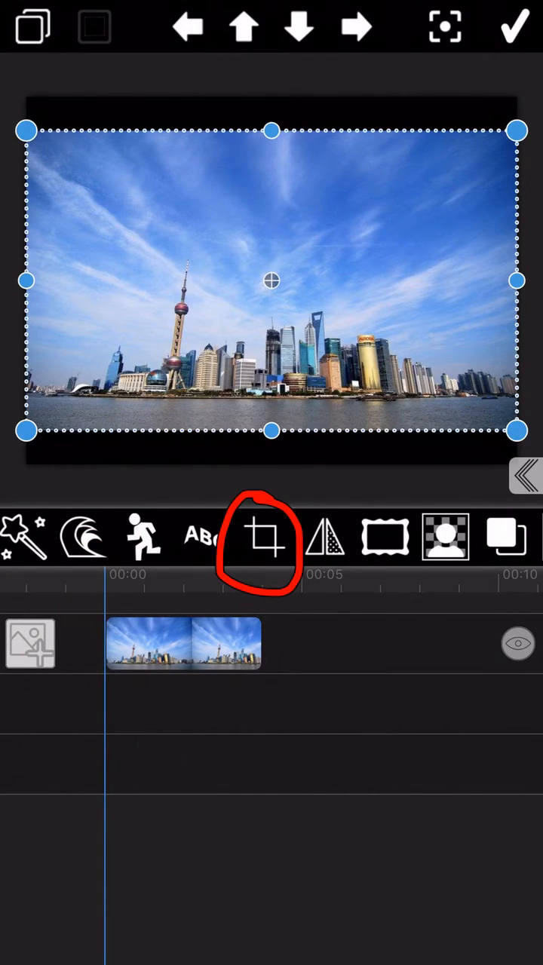
# Crop the upper sky off the skyline photo, leaving a wide strip, and apply.
pyautogui.click(271, 537)
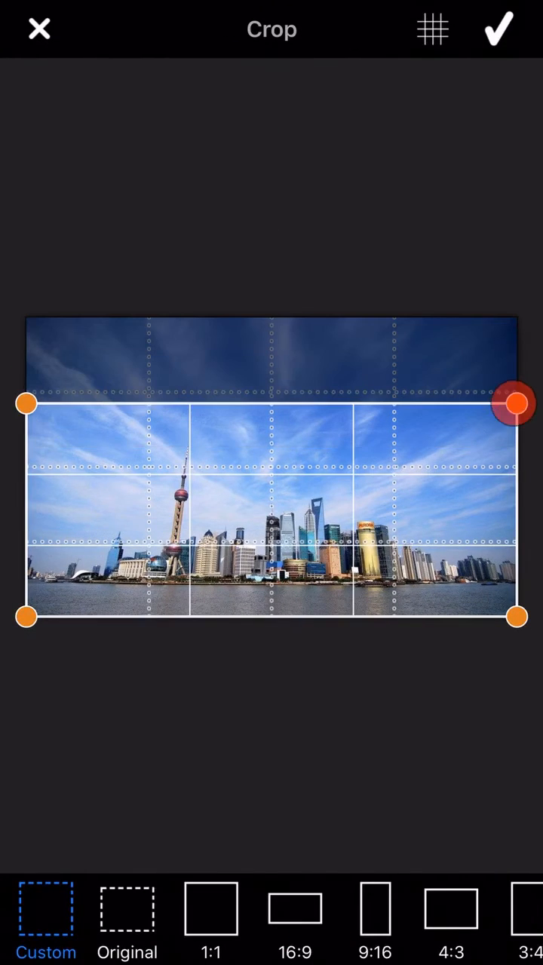
pyautogui.click(496, 28)
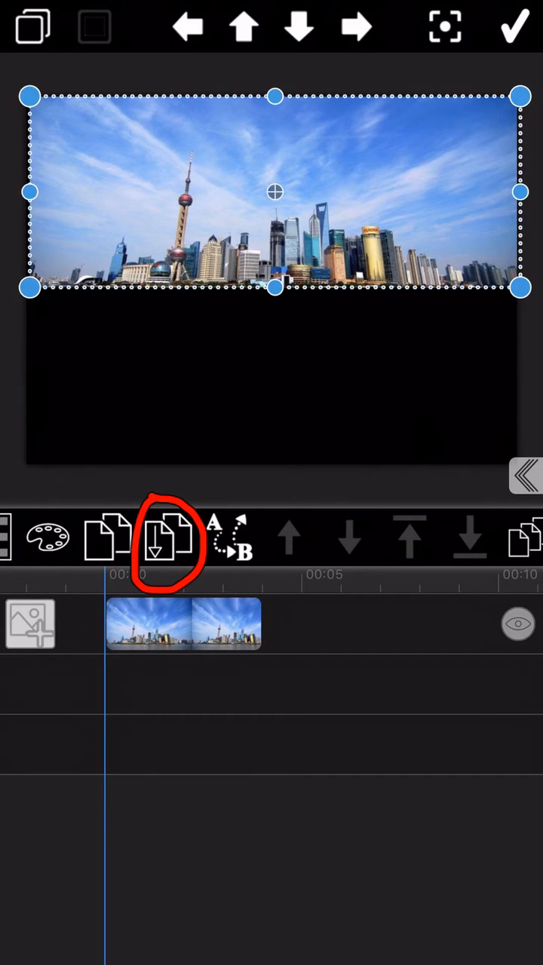
# Duplicate the cropped skyline layer and flip the copy vertically as a reflection below the original.
pyautogui.click(168, 537)
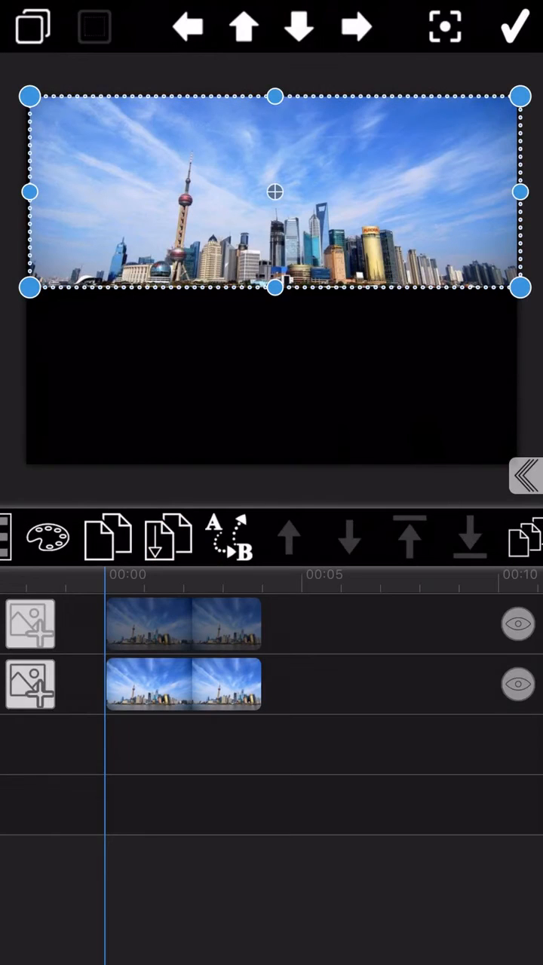
pyautogui.click(243, 537)
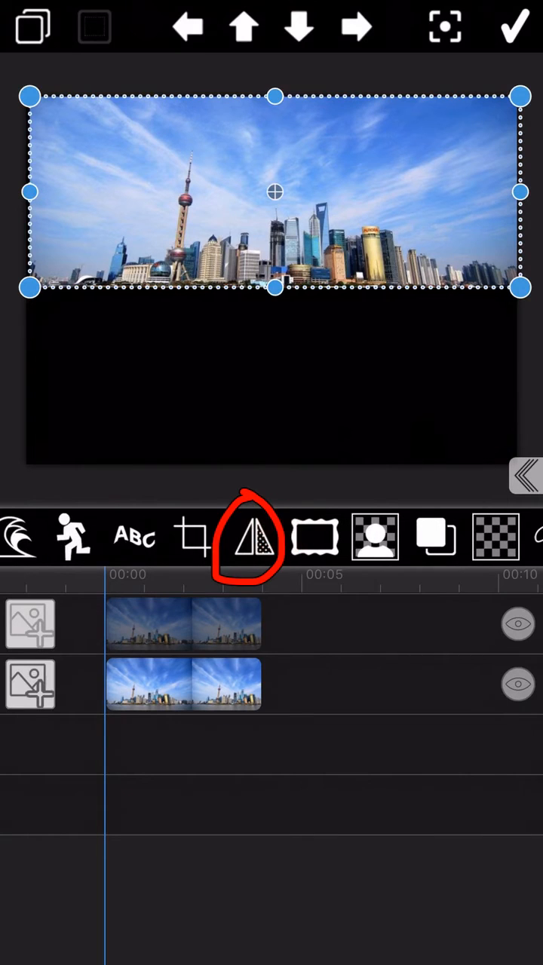
pyautogui.click(249, 535)
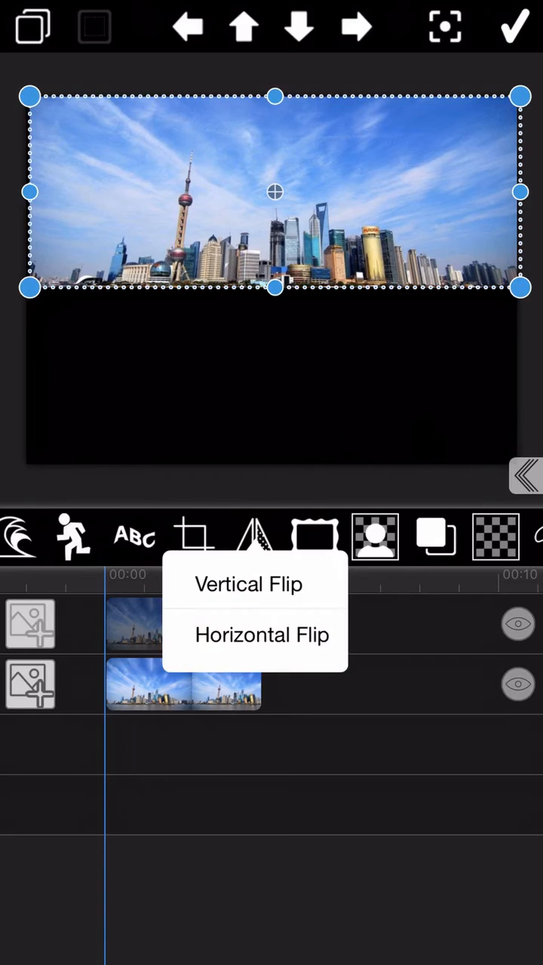
pyautogui.click(247, 583)
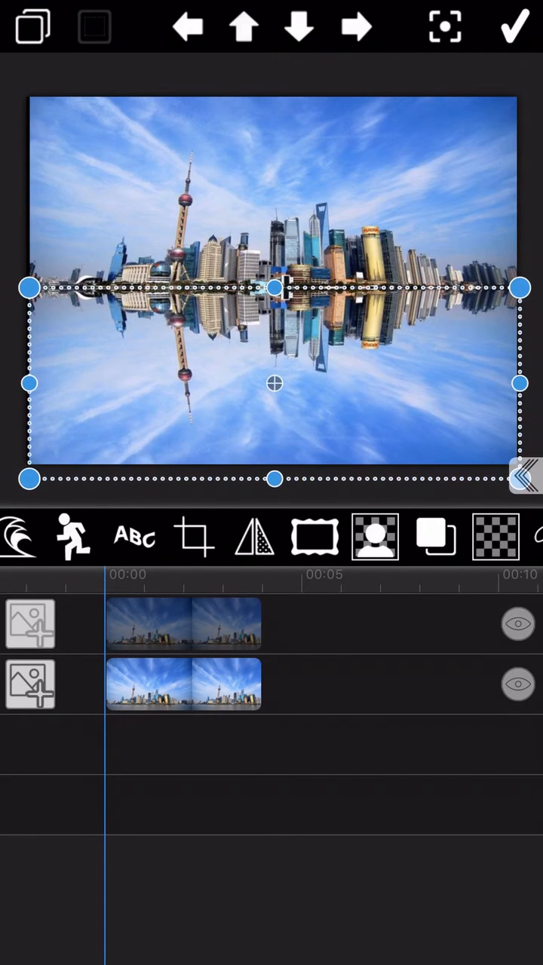
pyautogui.click(515, 27)
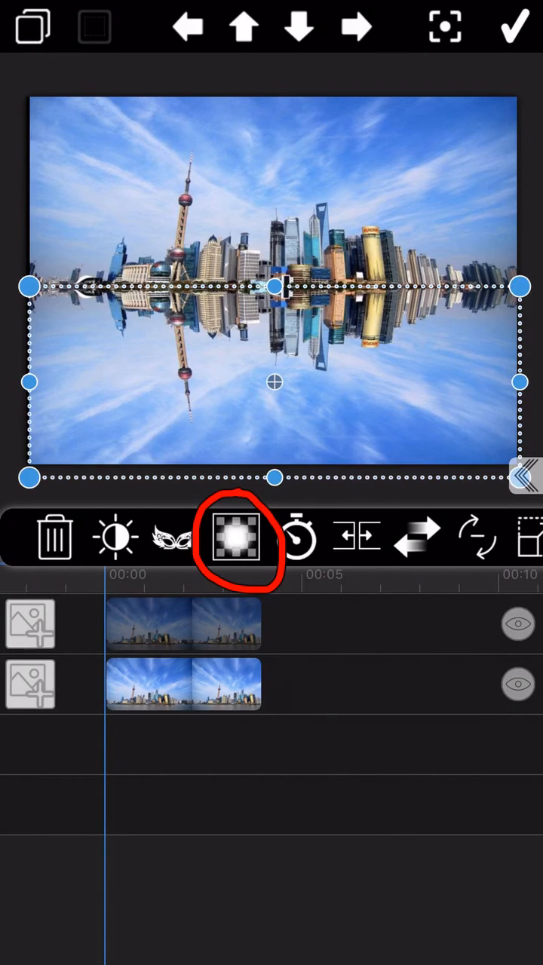
# Apply a Gradual Opaque fade so the reflection becomes transparent toward the bottom.
pyautogui.click(236, 535)
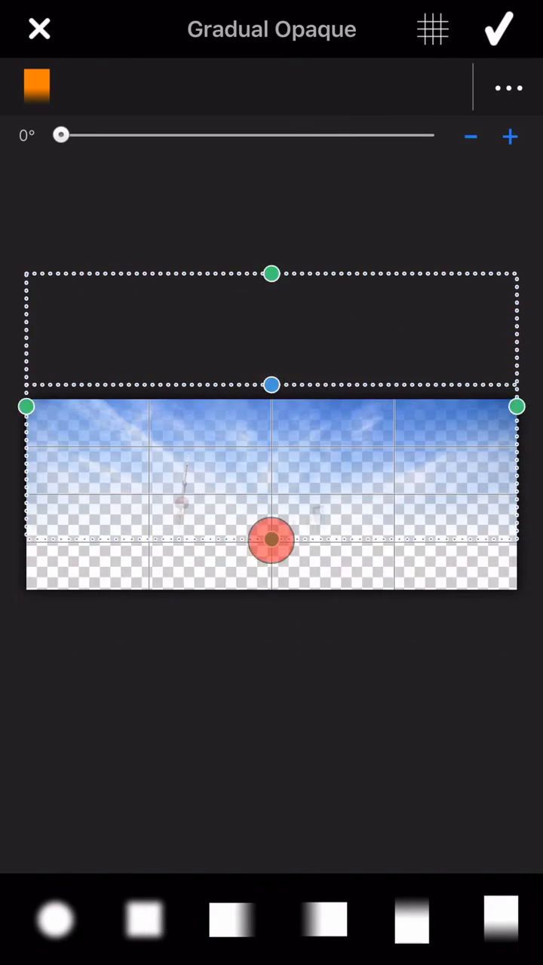
pyautogui.click(497, 29)
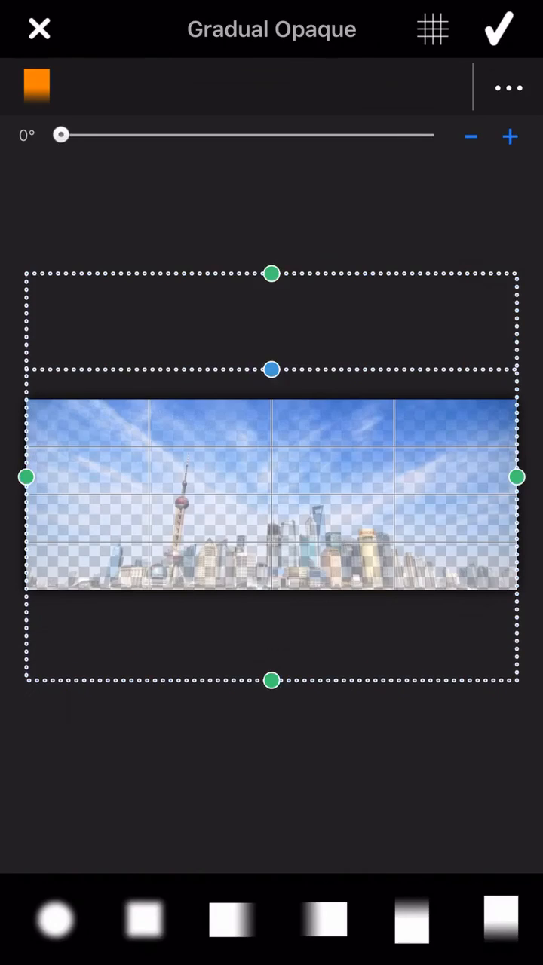
pyautogui.click(498, 29)
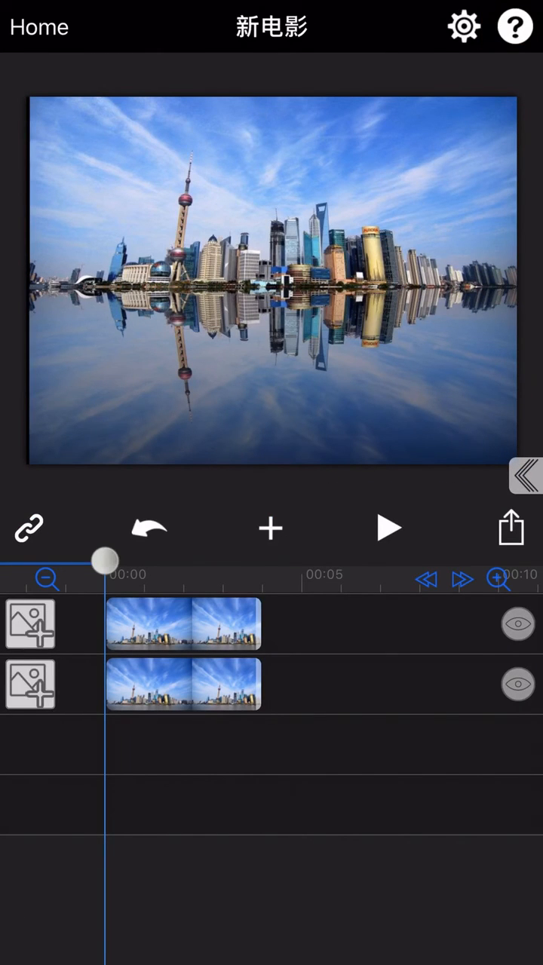